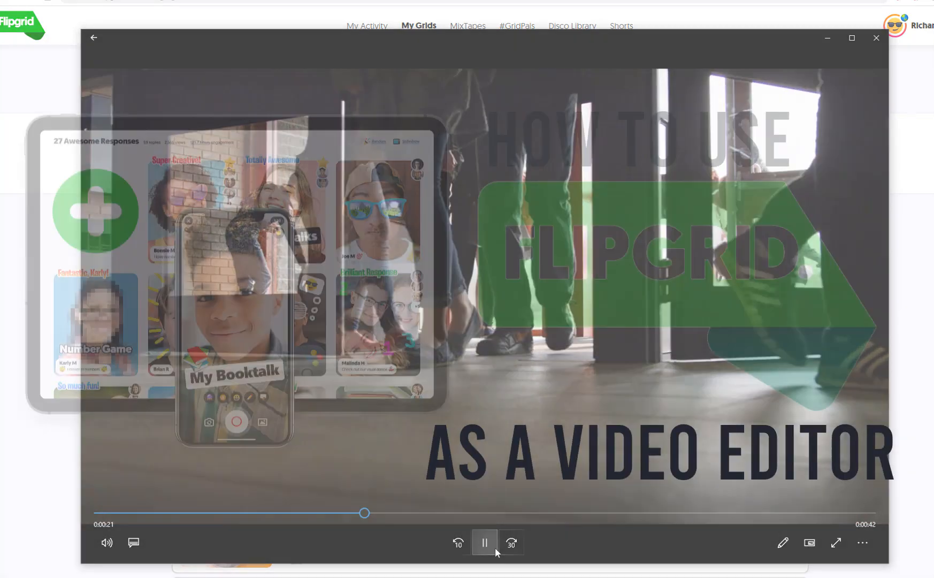
Pause the introductory video and return to the My Grids page
left_click(484, 543)
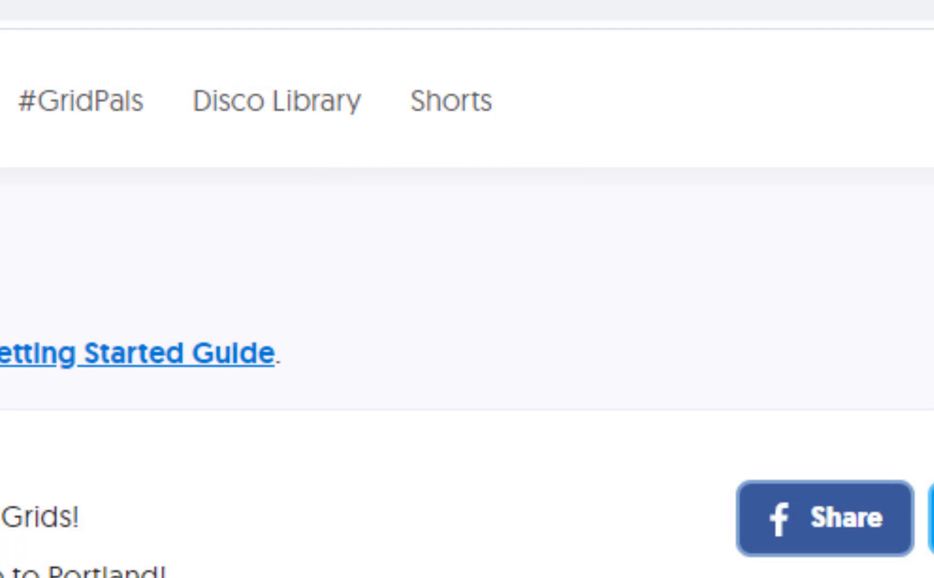
Go to the Shorts page and start a new Short so the 3-minute recorder is ready
left_click(450, 102)
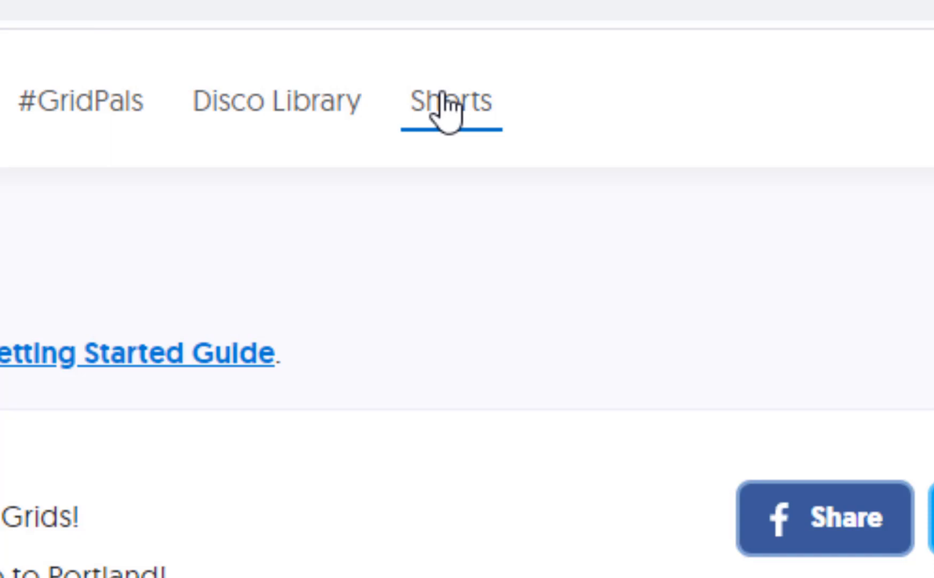
left_click(450, 102)
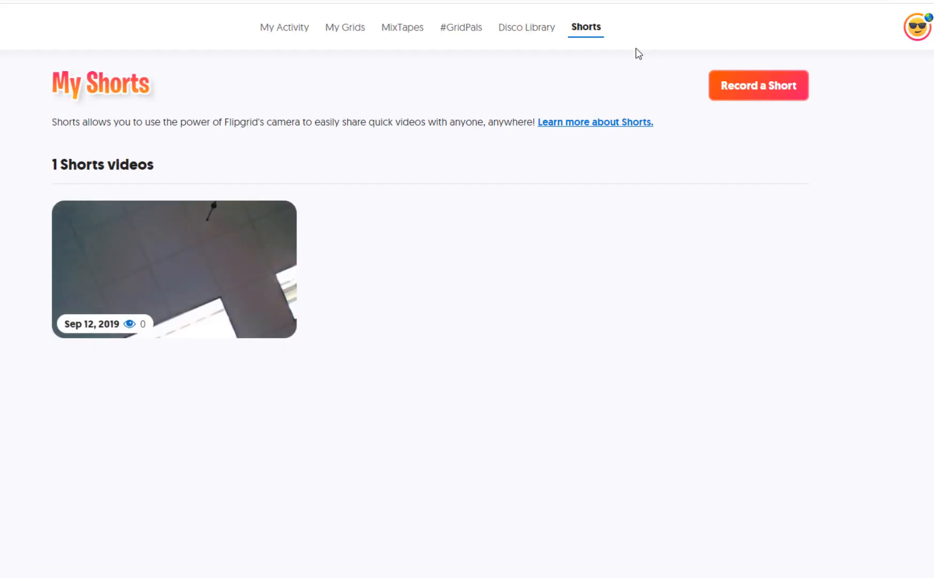
left_click(759, 86)
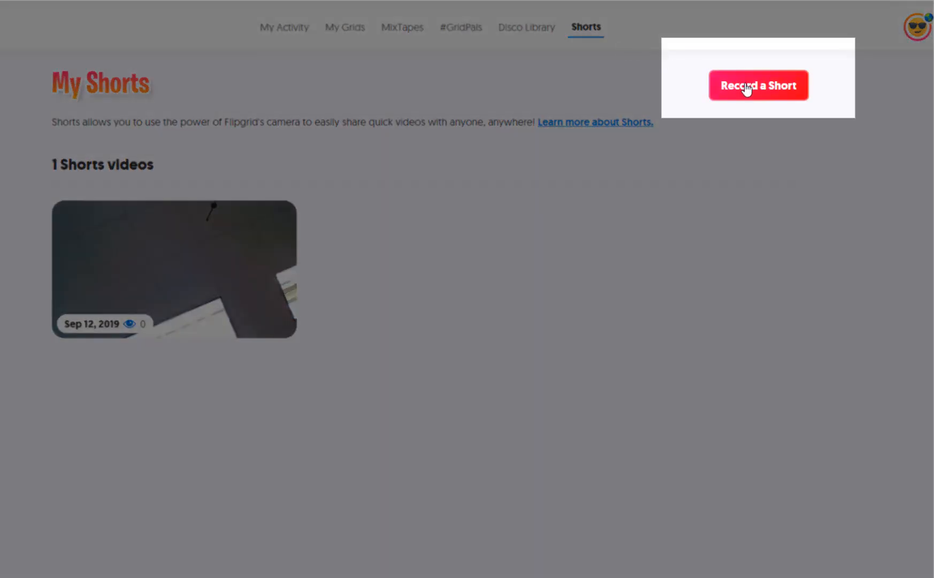
left_click(757, 85)
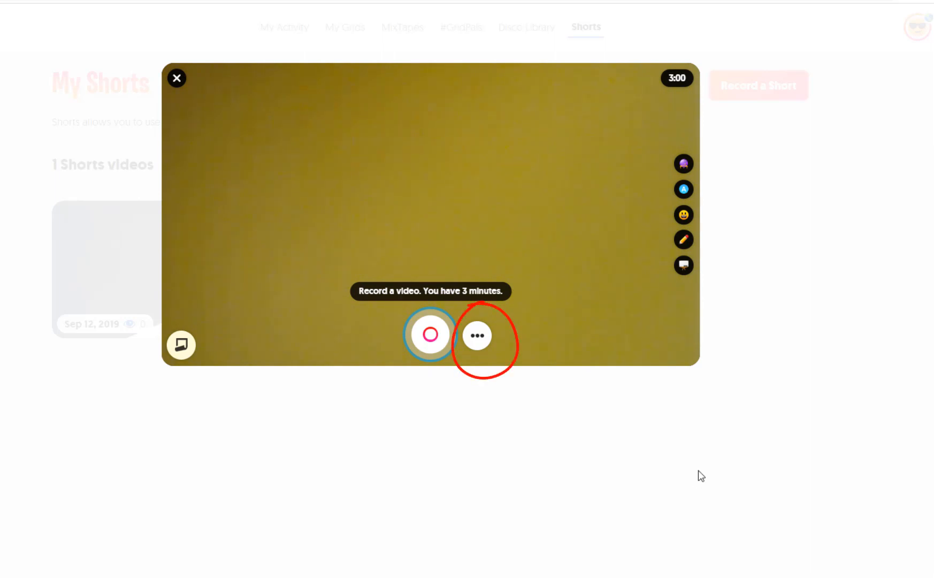
Upload the 1:03 classroom video file into the new Short via the recorder's Upload Video option
left_click(478, 335)
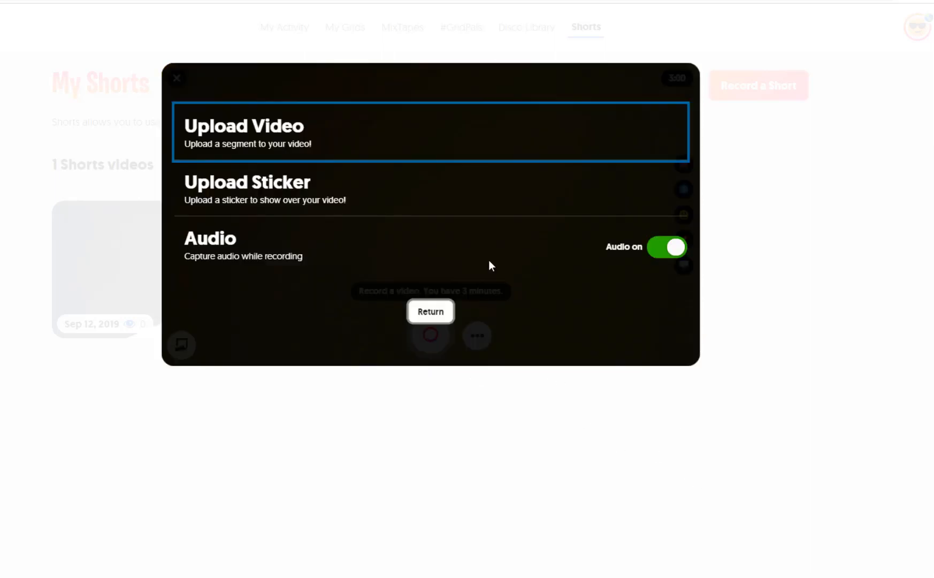
mouse_move(308, 129)
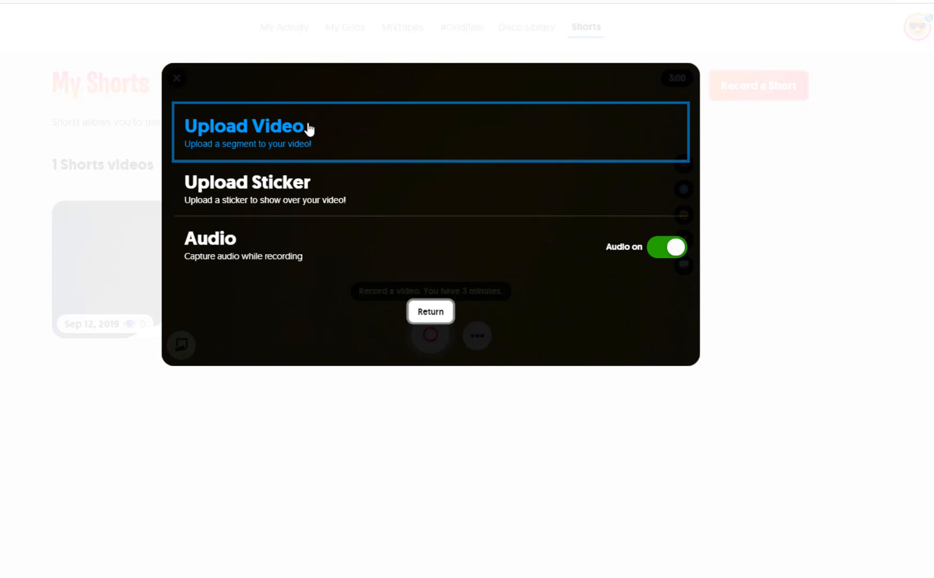
left_click(244, 125)
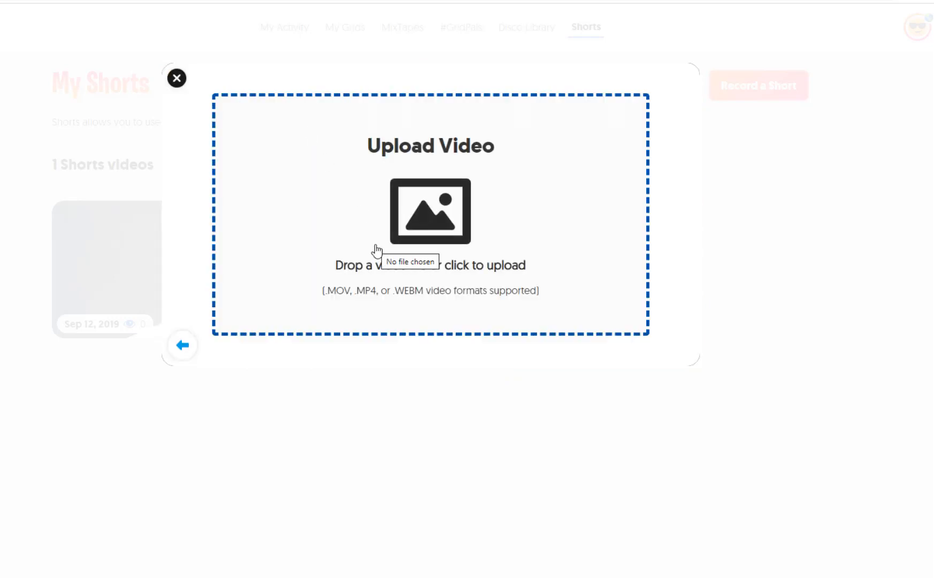
left_click(430, 212)
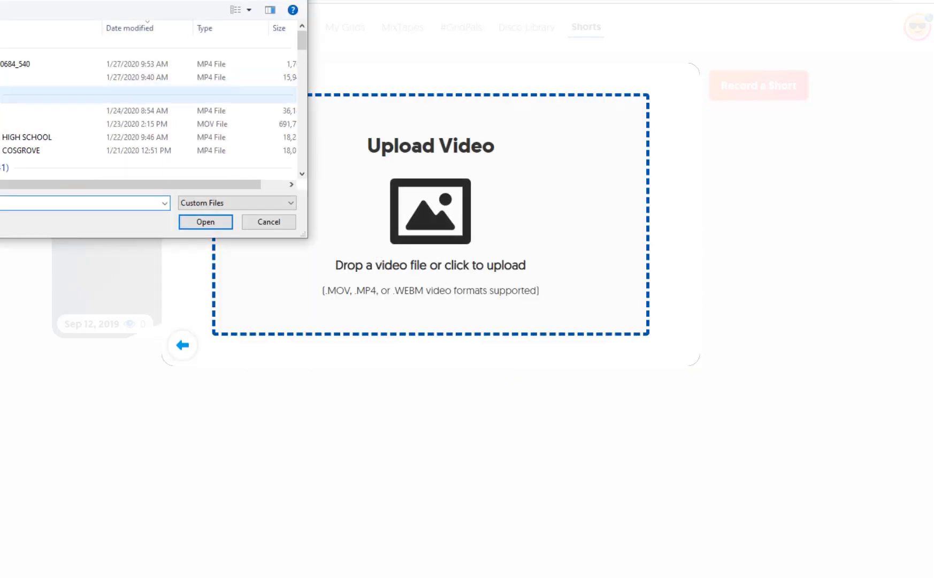
left_click(268, 222)
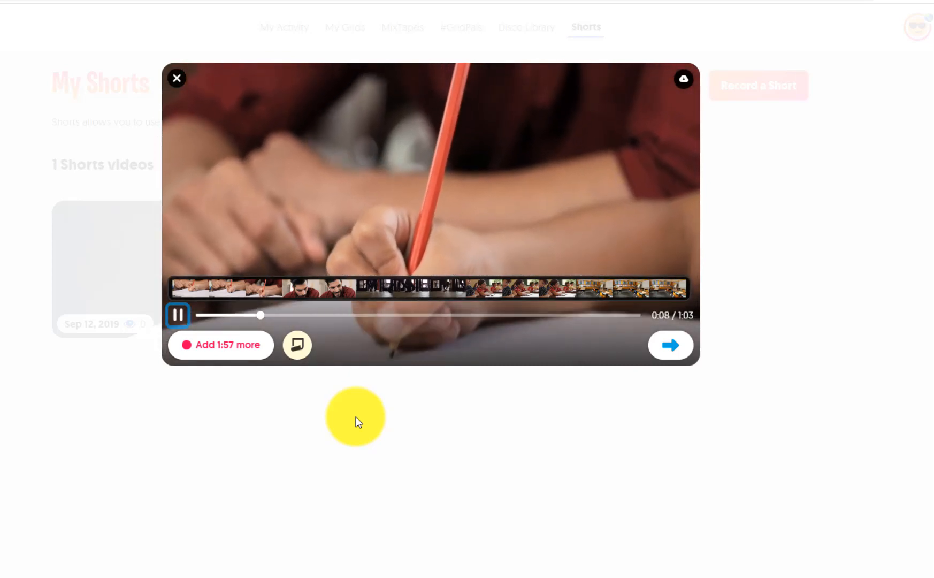
mouse_move(419, 288)
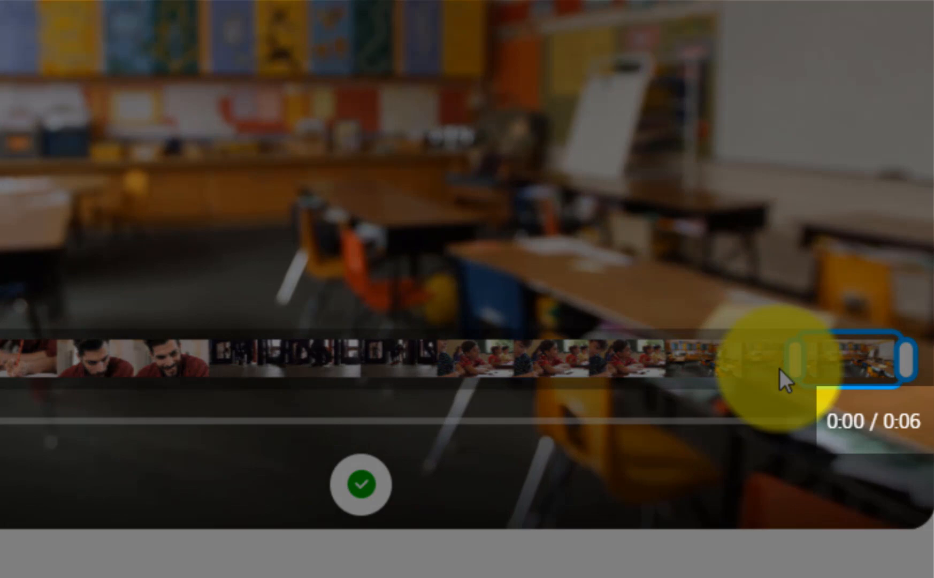
Confirm the first six-second clip, then upload and trim a second clip for a 12-second total
left_click(359, 485)
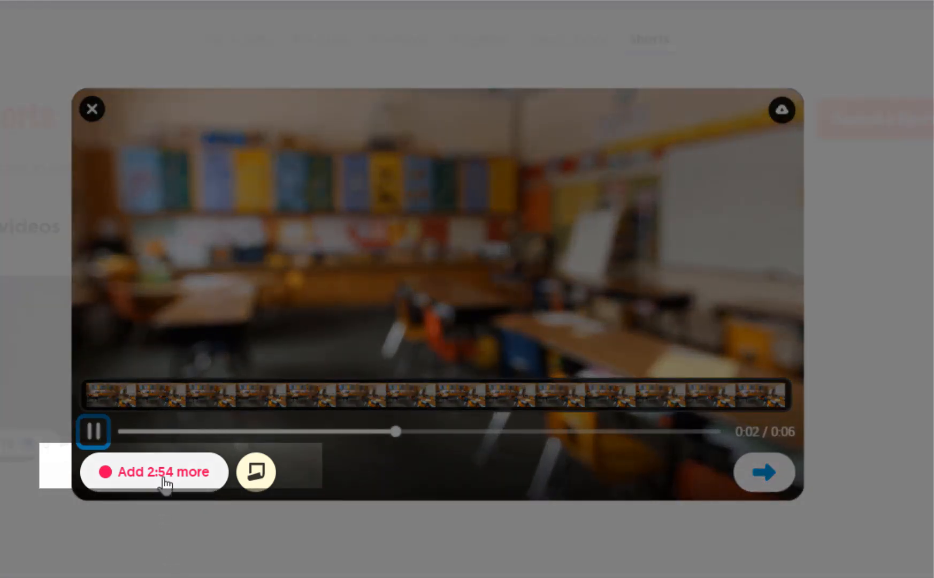
left_click(155, 471)
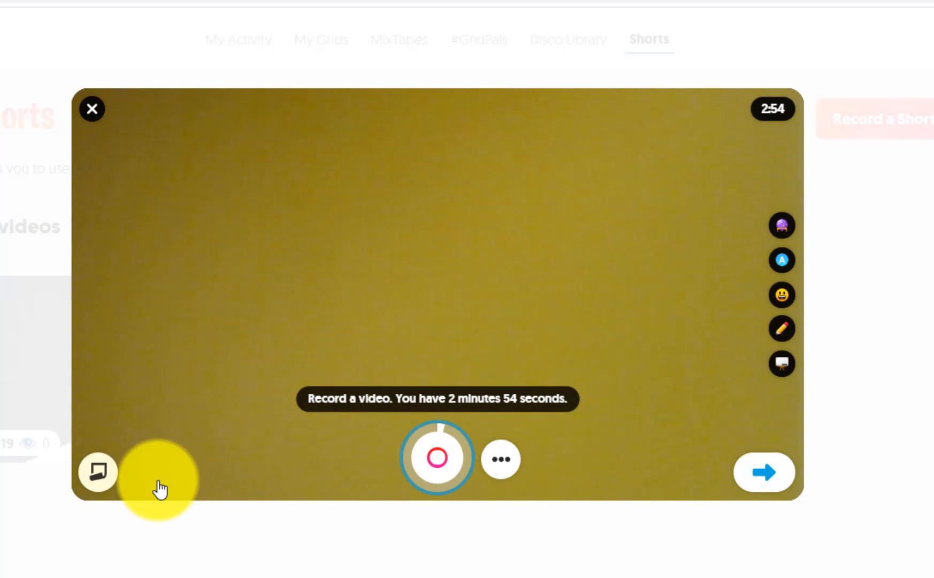
mouse_move(501, 460)
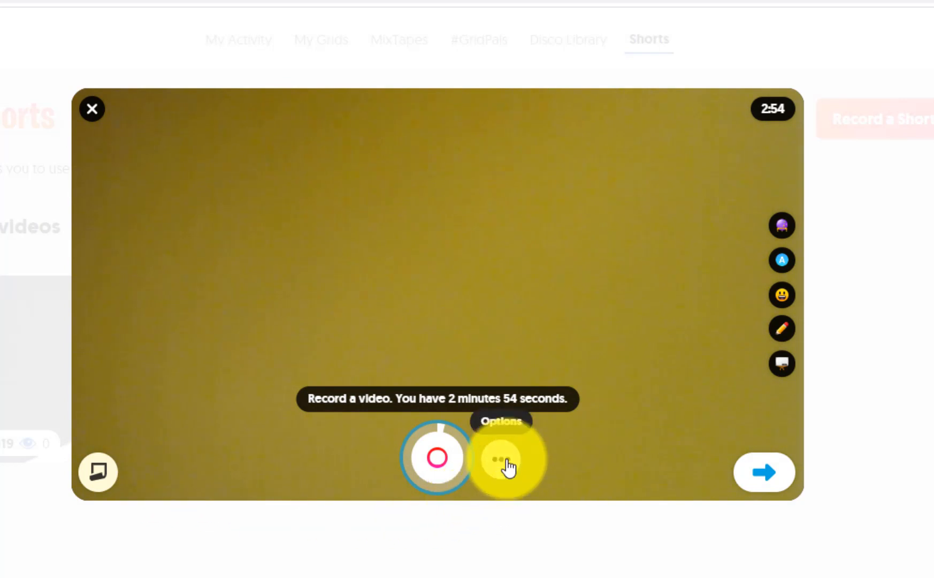
left_click(507, 459)
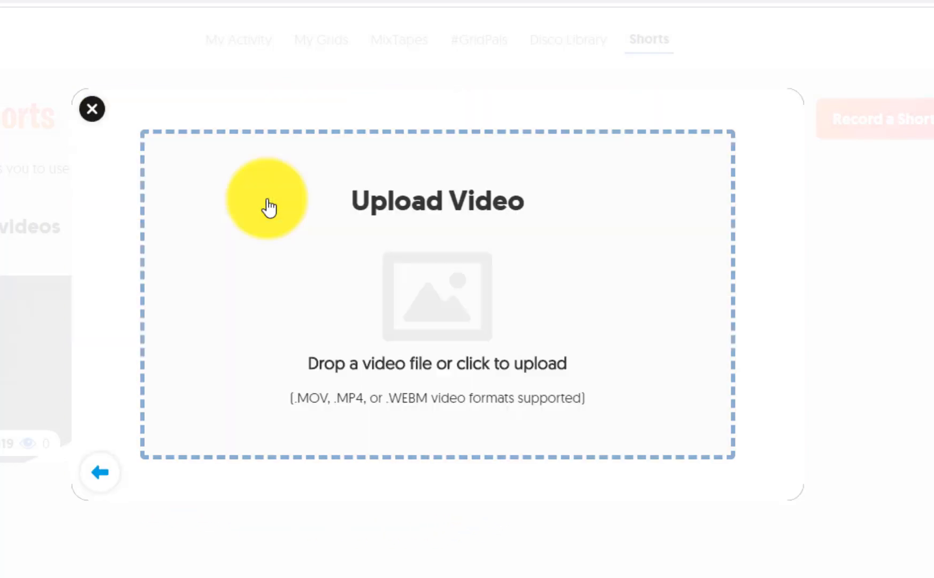
left_click(437, 292)
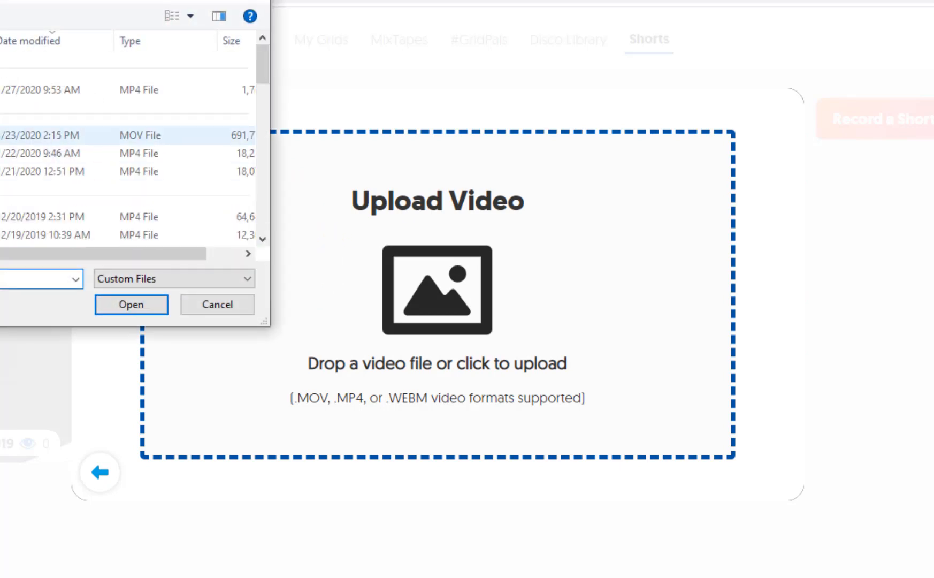
left_click(130, 304)
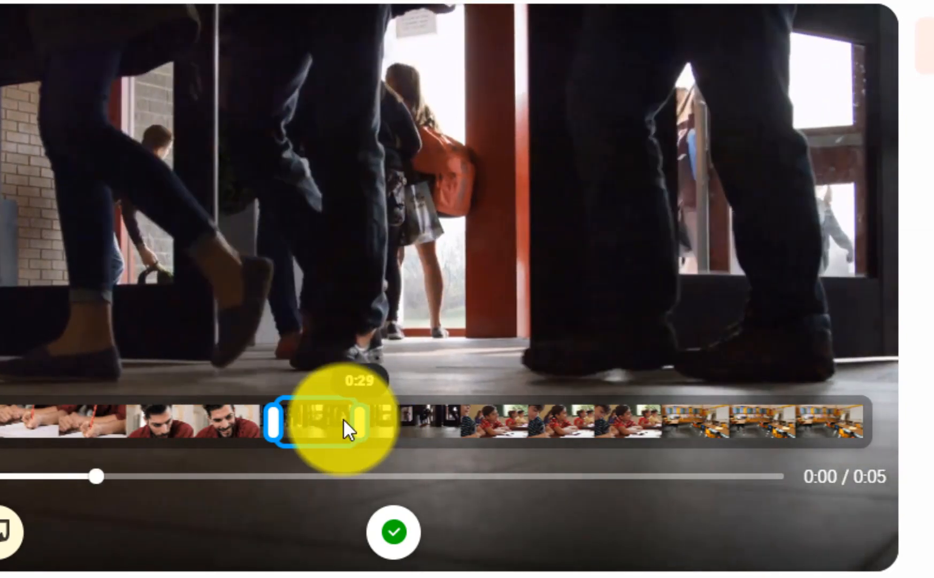
left_click(393, 548)
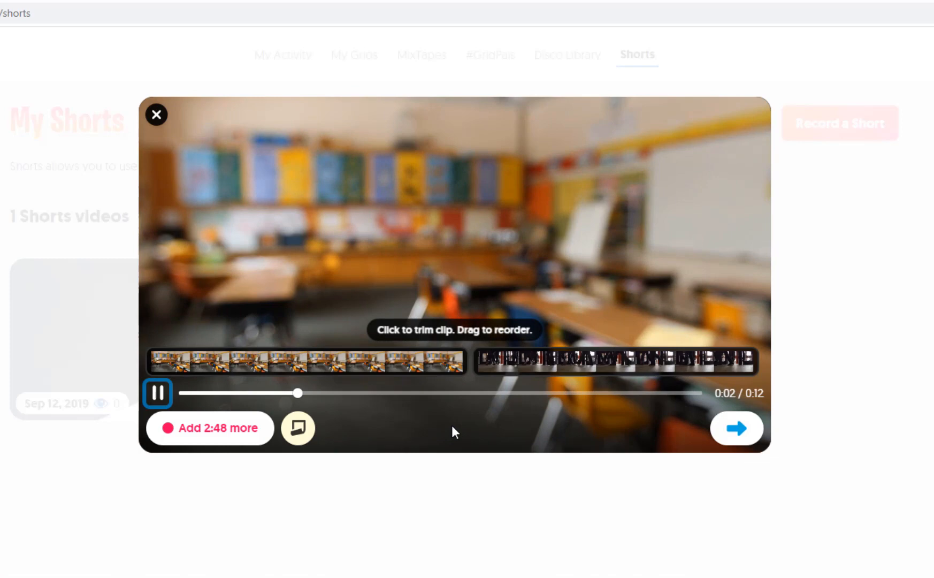
Upload a third clip trimmed to about four seconds, extending the Short to 16 seconds
left_click(454, 428)
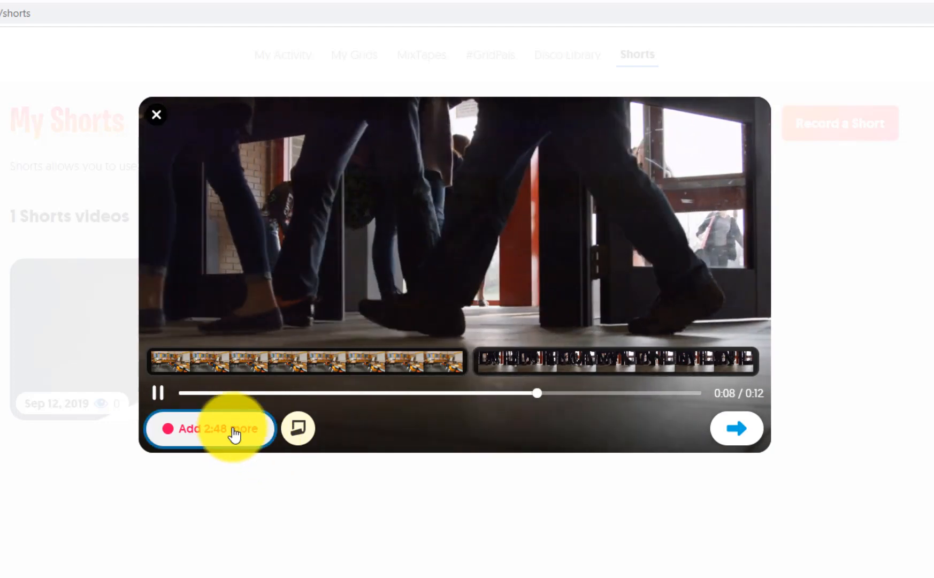
left_click(210, 428)
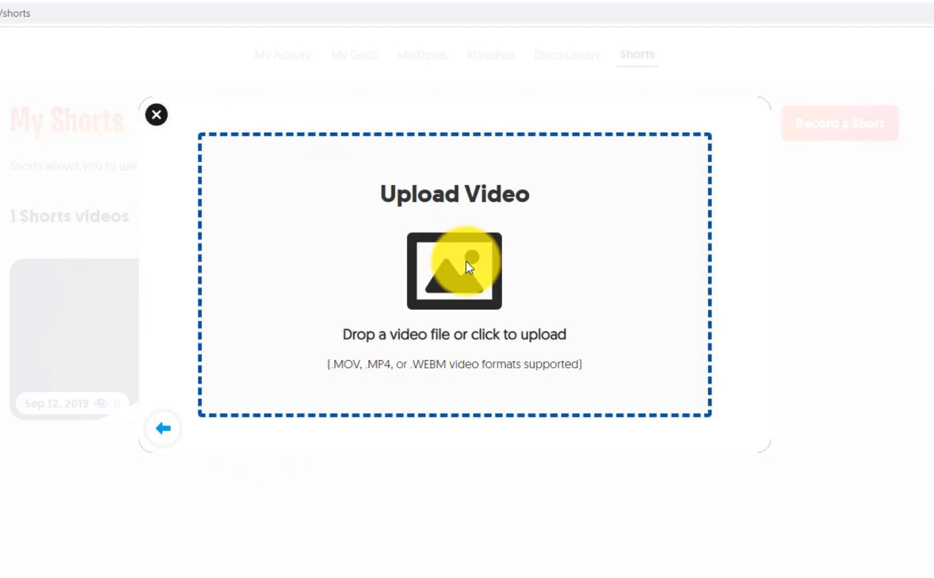
left_click(454, 270)
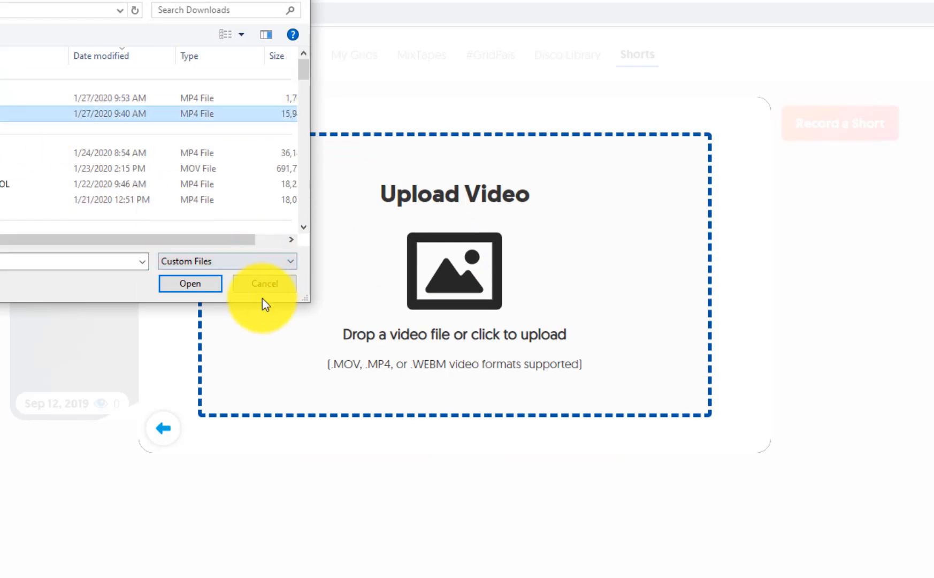
left_click(191, 282)
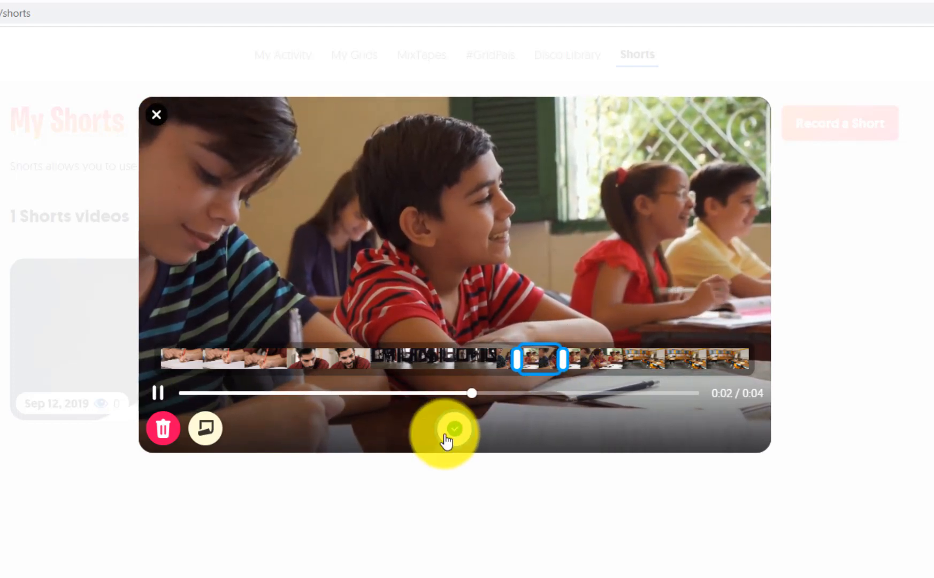
left_click(446, 428)
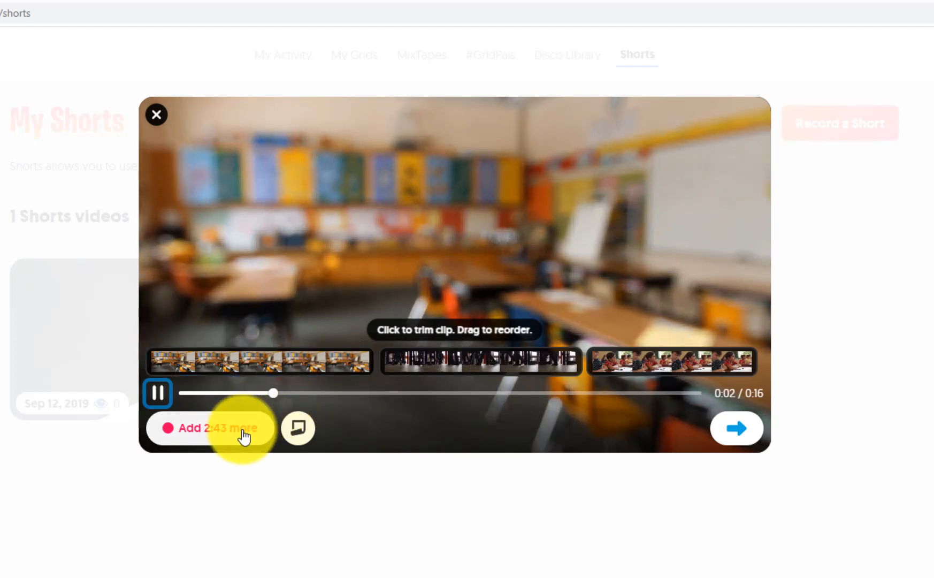
Upload a fourth clip and trim it so the four-clip Short runs 29 seconds
left_click(216, 428)
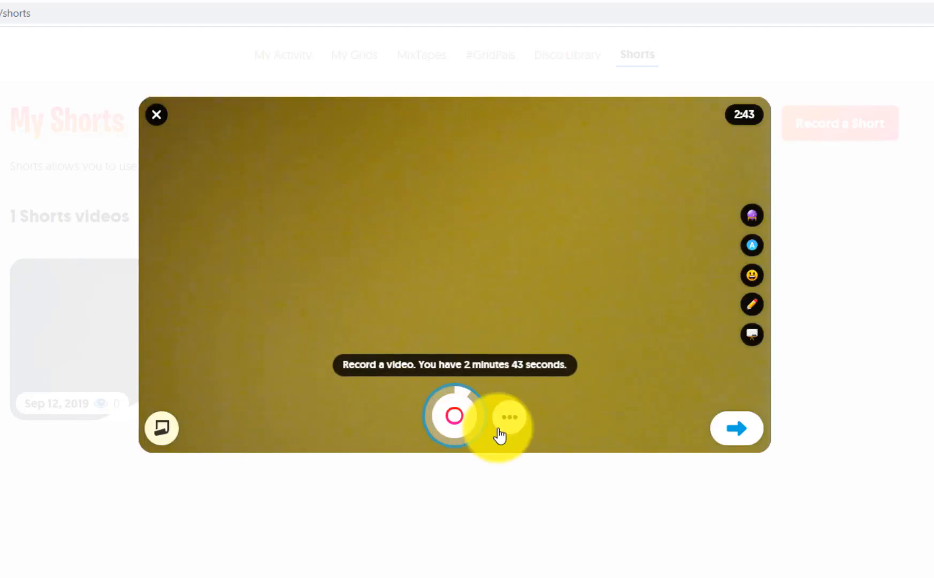
left_click(507, 417)
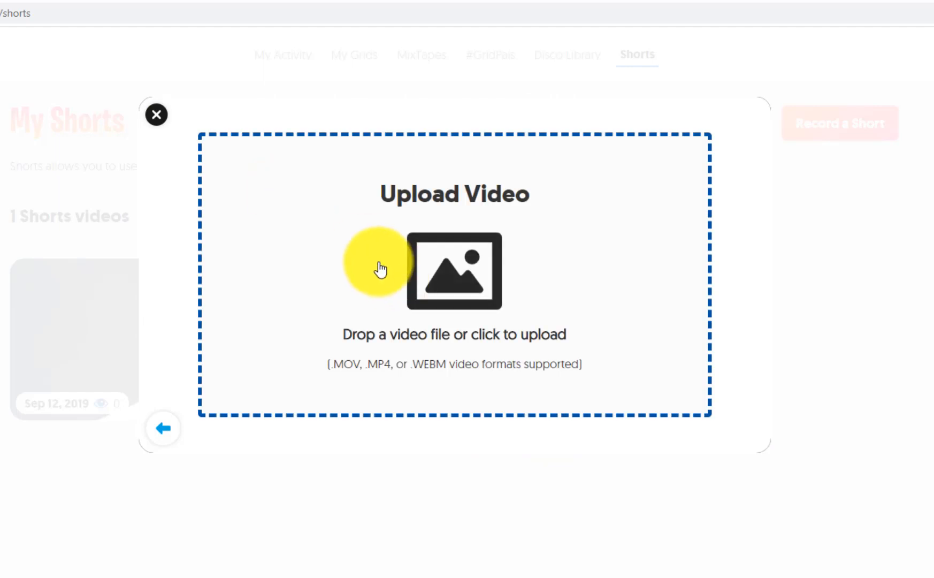
left_click(454, 271)
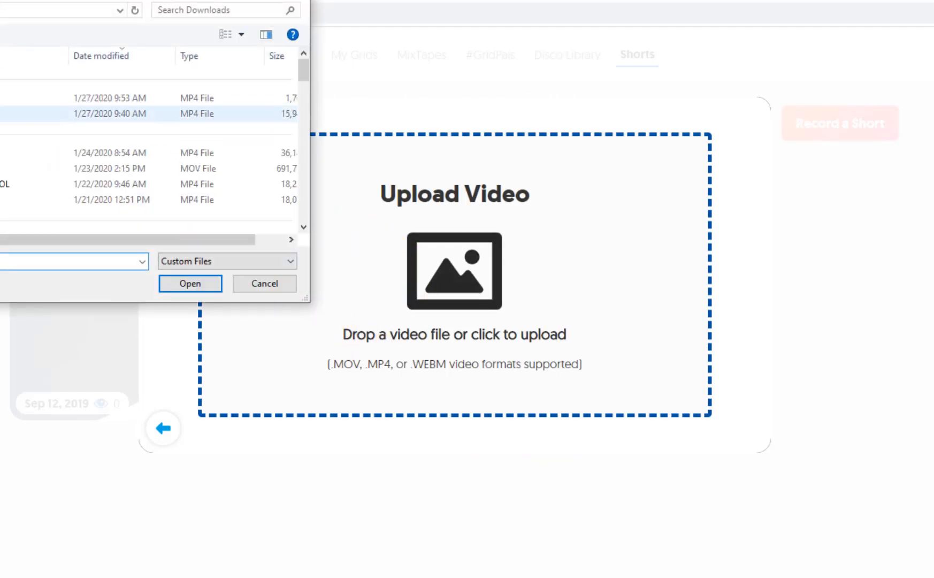
left_click(190, 283)
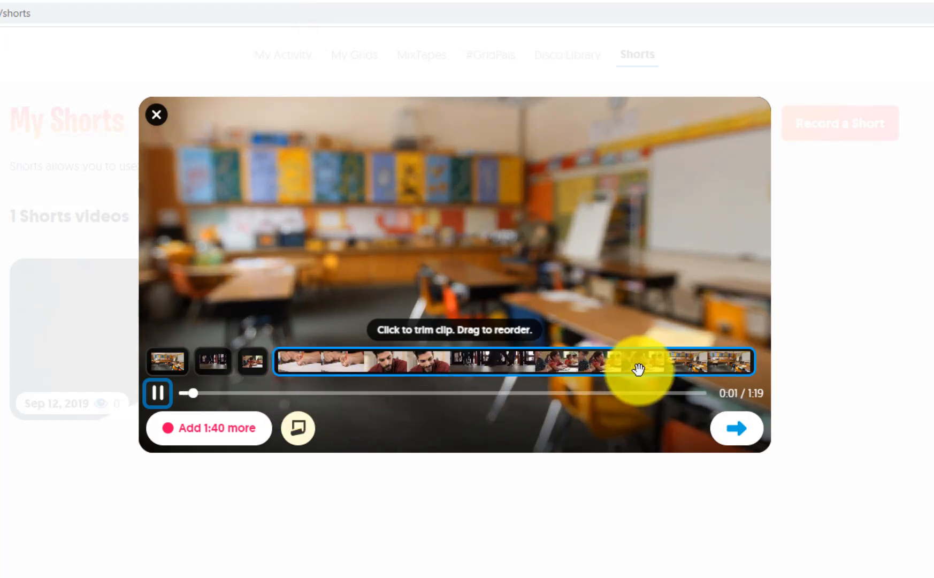
left_click(638, 361)
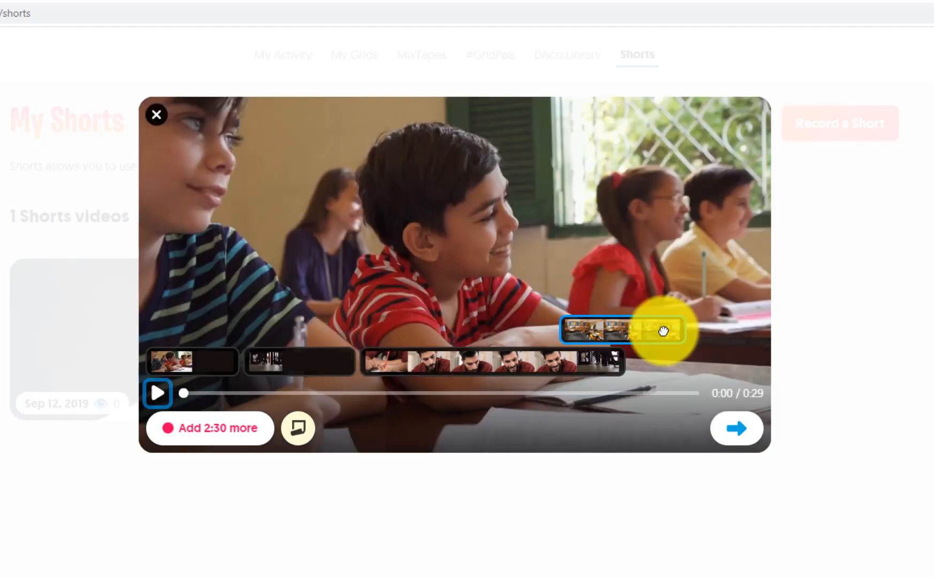
Drop a clip into its new position in the timeline and continue to the thumbnail camera
left_click(158, 393)
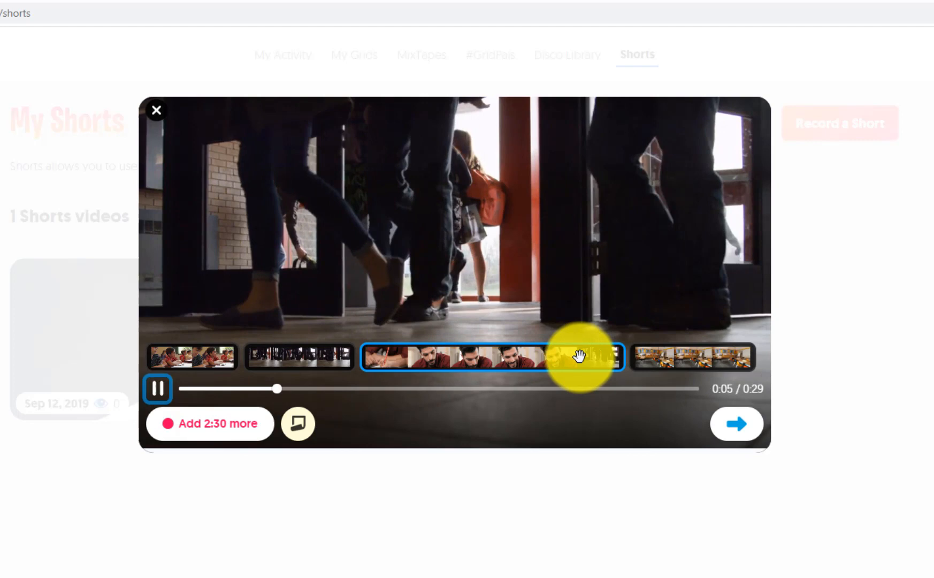
left_click(736, 423)
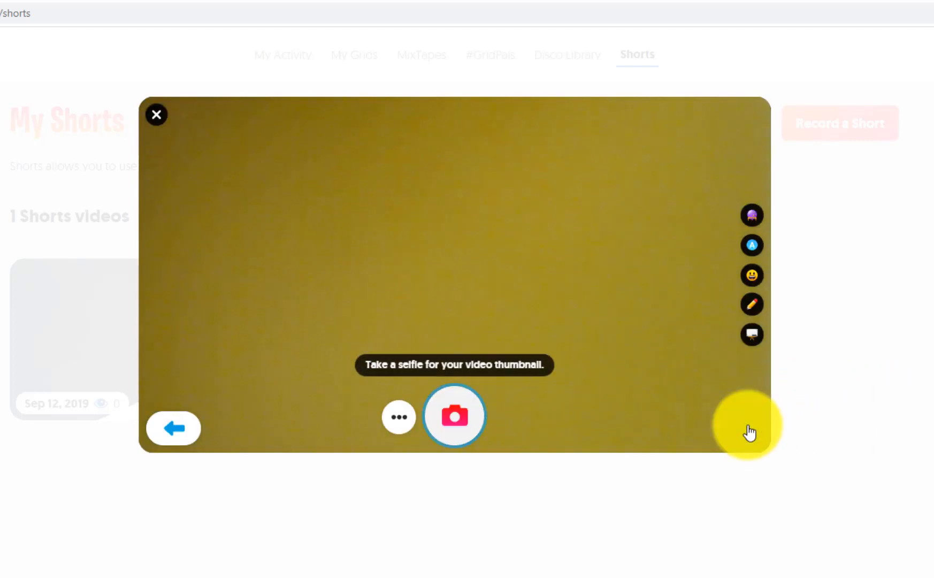
Capture a selfie thumbnail and publish the Short, getting its share link and embed code
left_click(453, 415)
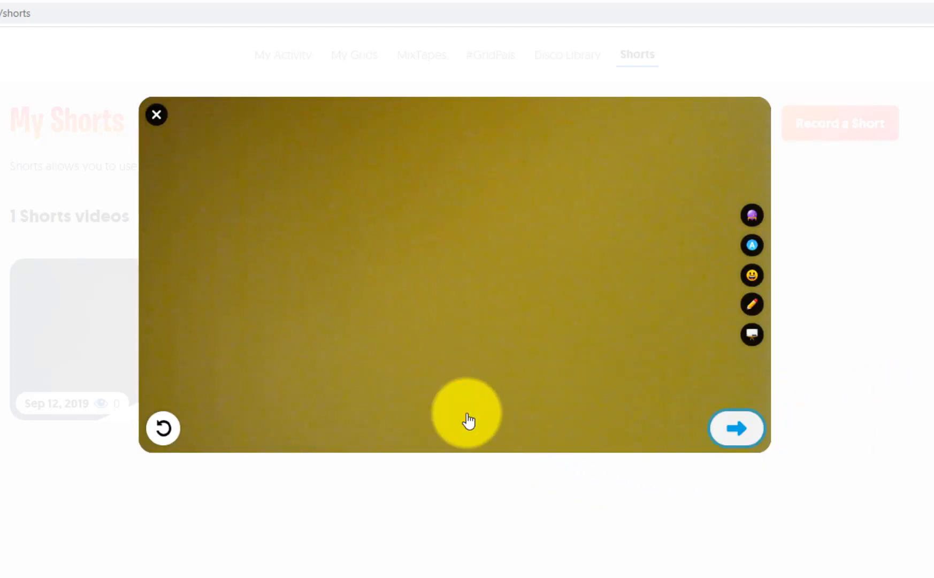
left_click(736, 428)
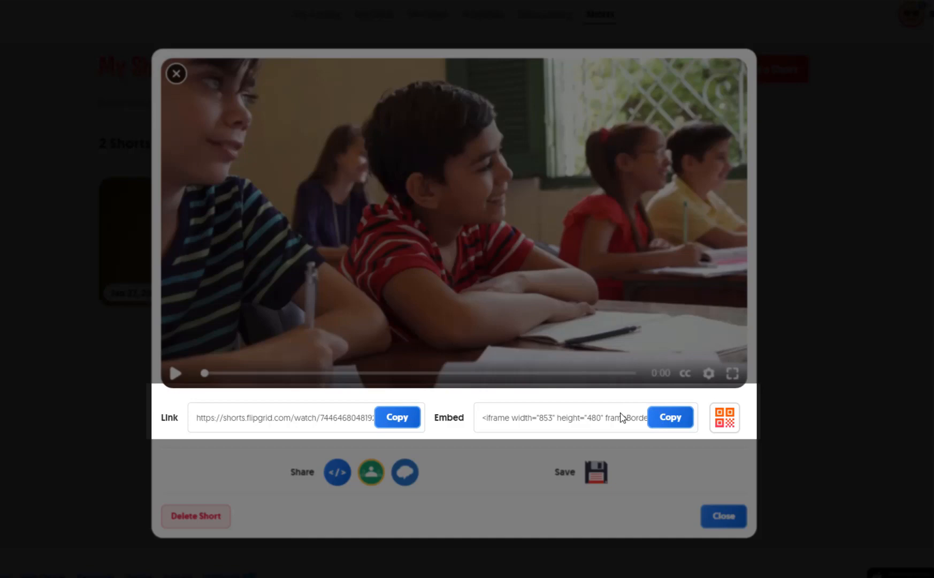
mouse_move(617, 468)
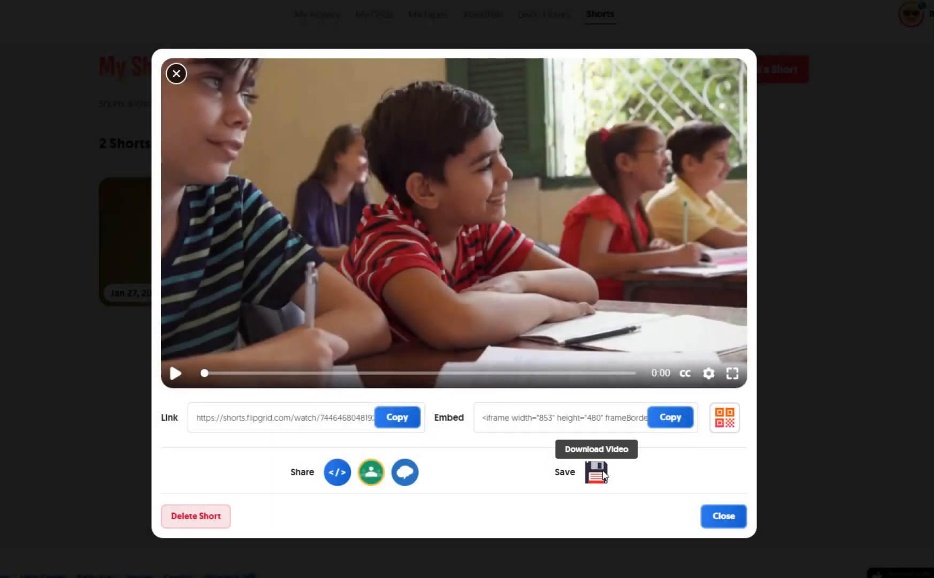
Download the finished 29-second Short as a video file from the share screen
left_click(595, 472)
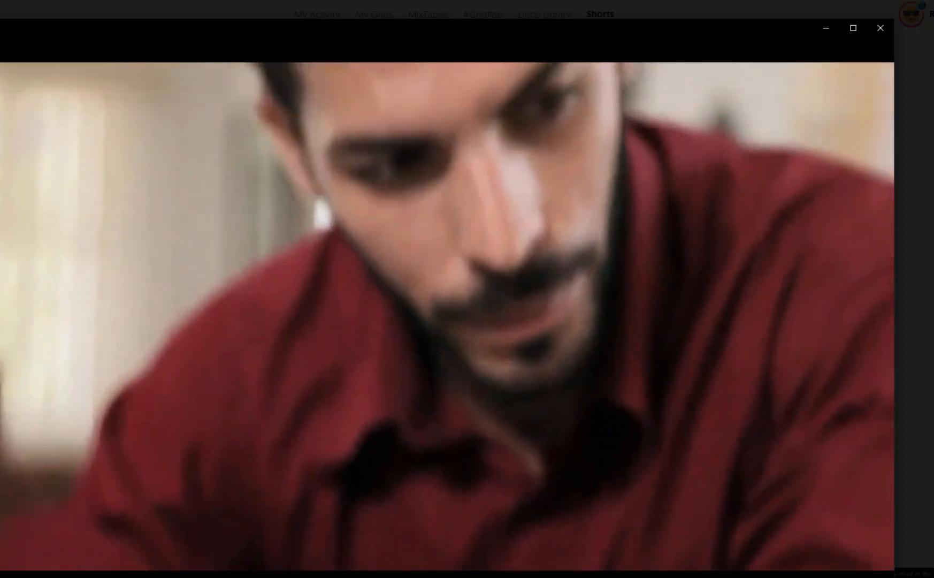